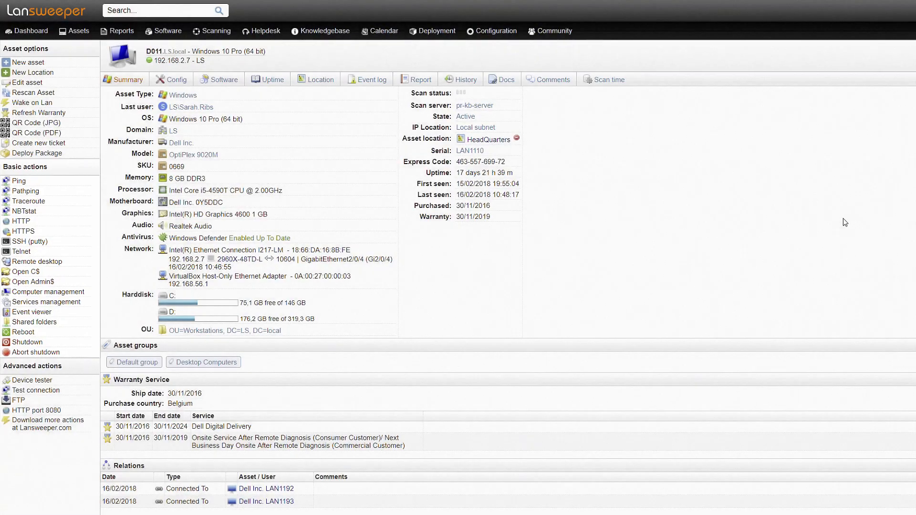
Step: View the last user's profile page with Active Directory details and logged-on computers
click(192, 107)
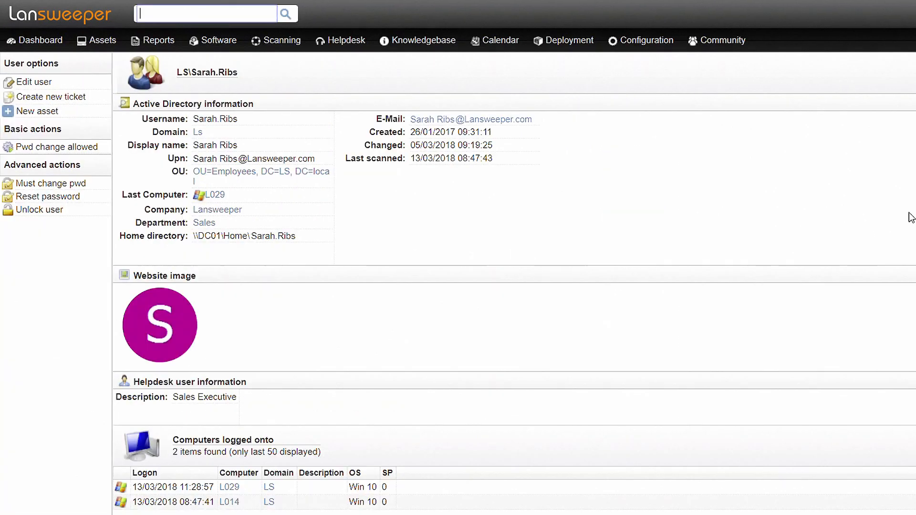
mouse_move(48, 195)
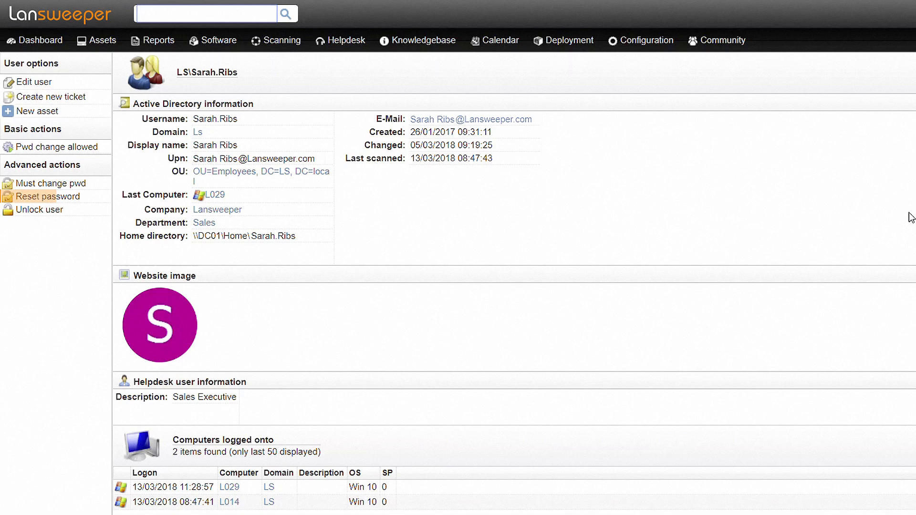
click(204, 12)
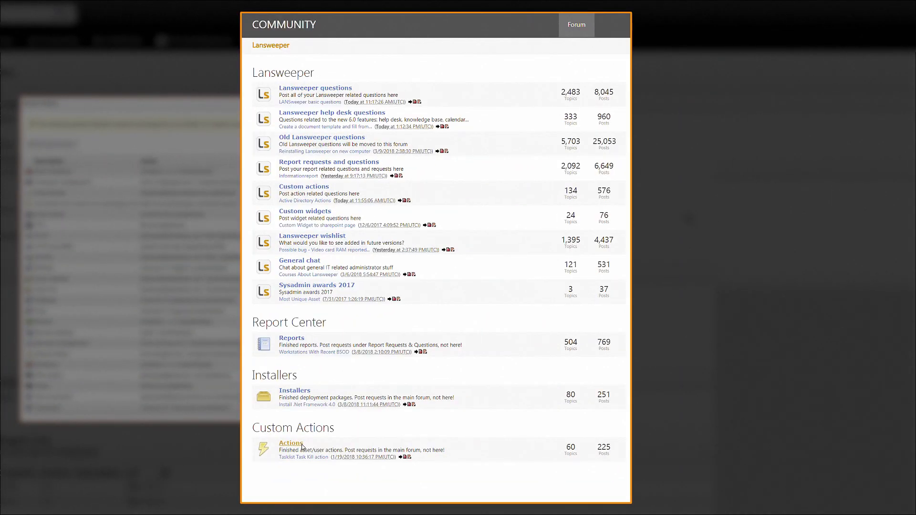
Step: Browse the community forum's Custom Actions section of shared asset and user actions
click(290, 442)
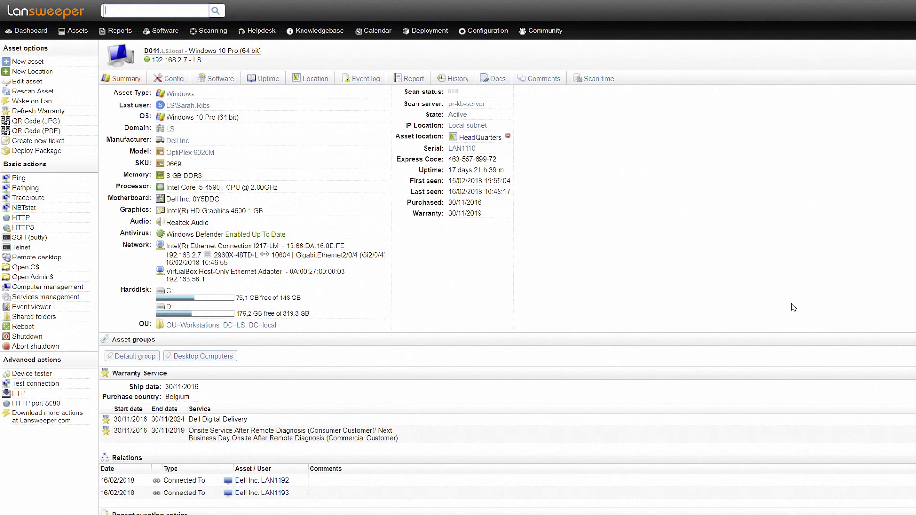
Step: Scroll asset D011's edit page down to its asset relations and empty user relations
scroll(down, 3)
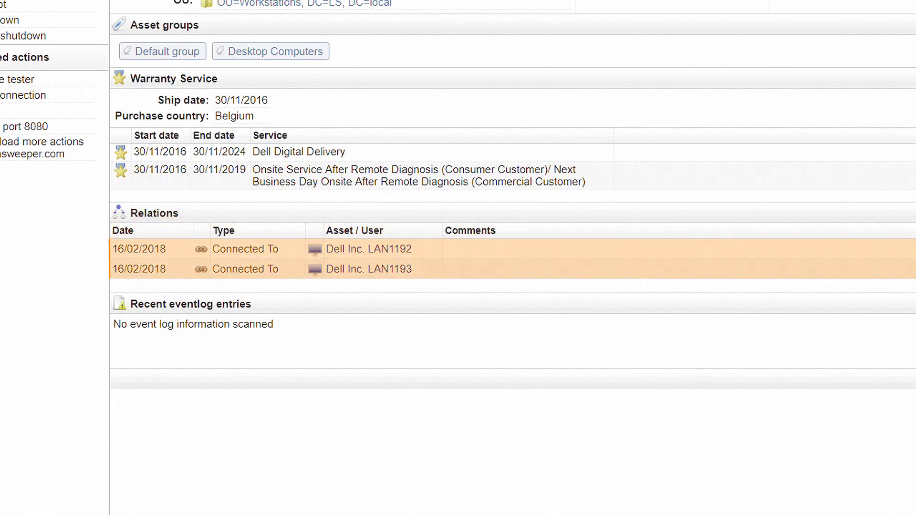
scroll(up, 3)
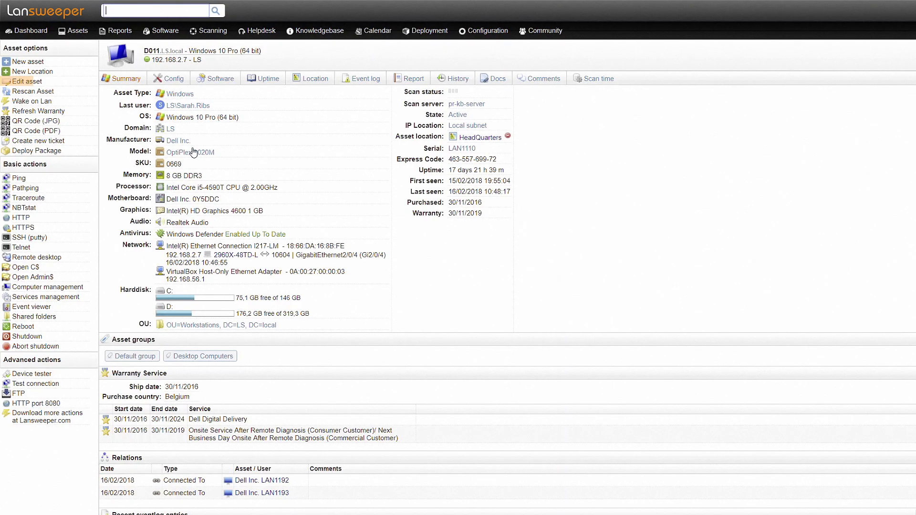
scroll(down, 3)
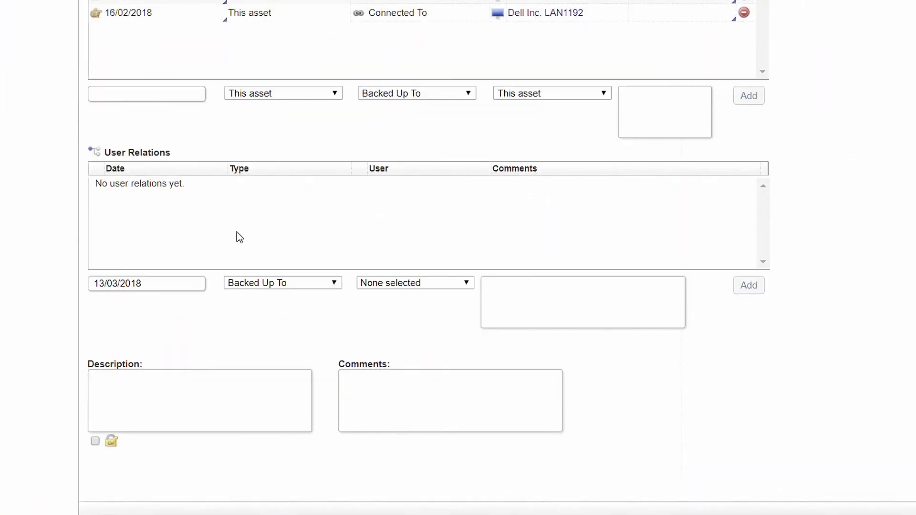
click(282, 283)
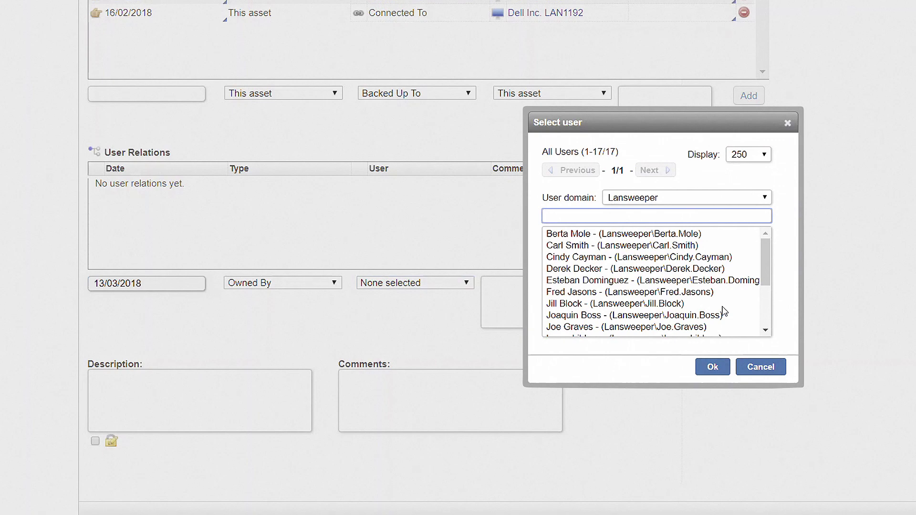
click(622, 317)
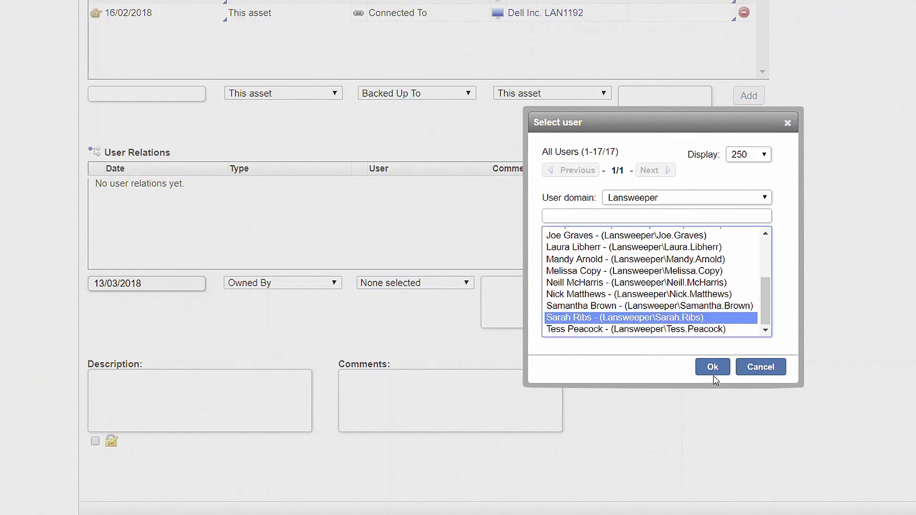
click(712, 367)
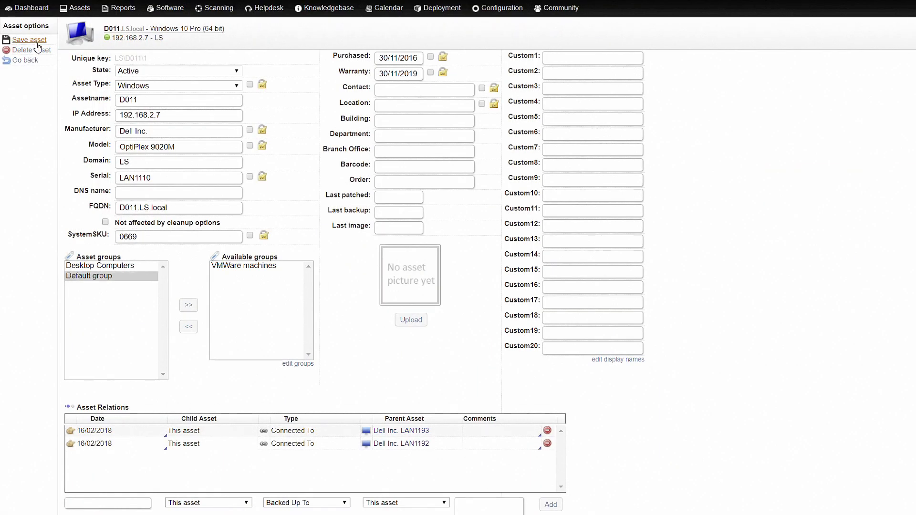
click(29, 40)
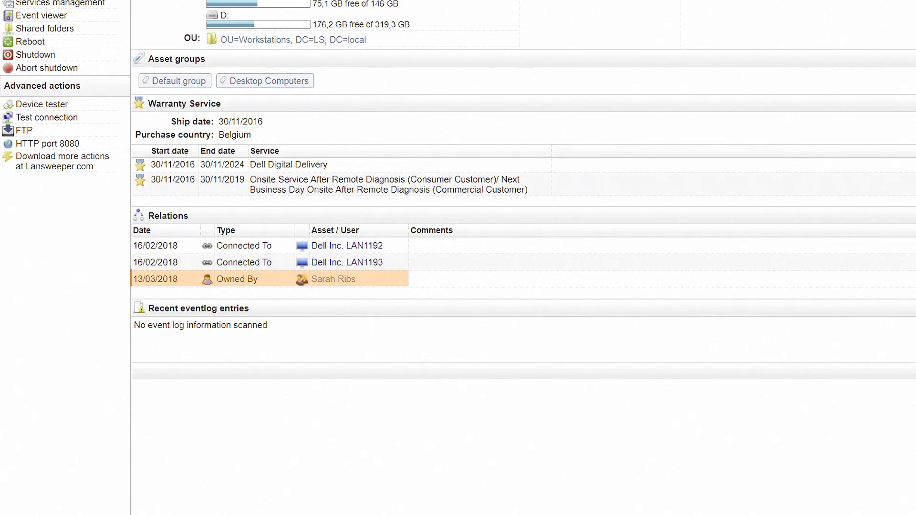
scroll(up, 3)
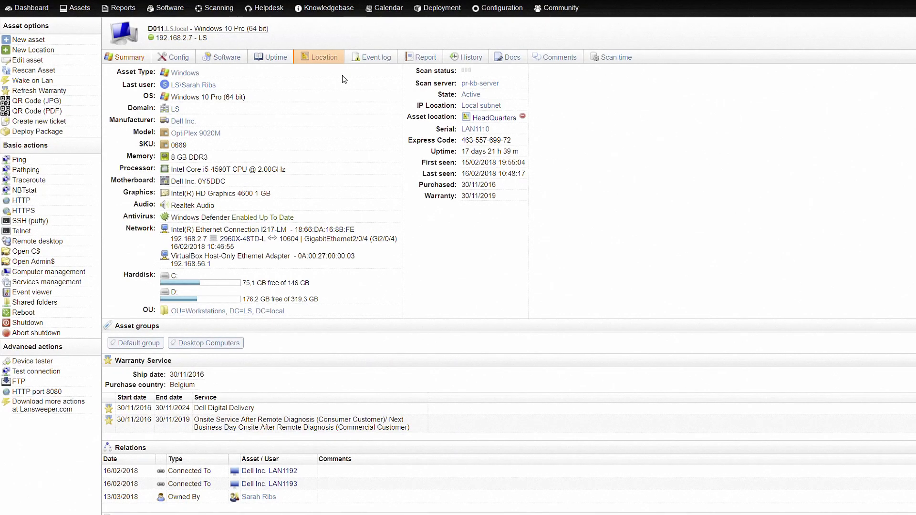
Step: Show the asset's HeadQuarters floor map and start adding assets to the location
click(318, 56)
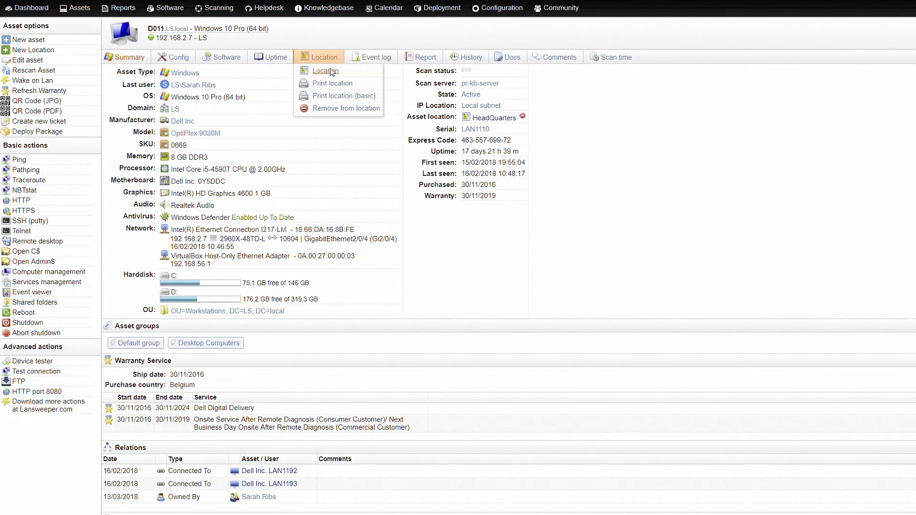
click(327, 71)
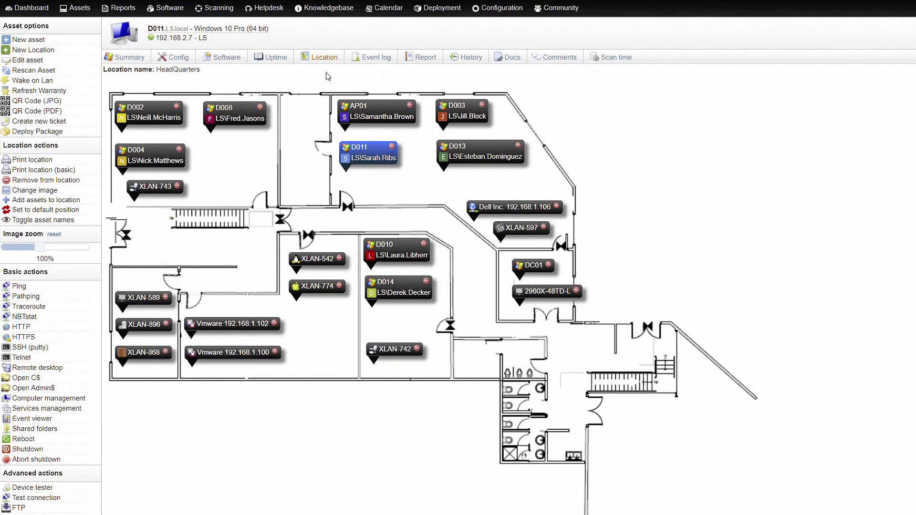
mouse_move(45, 199)
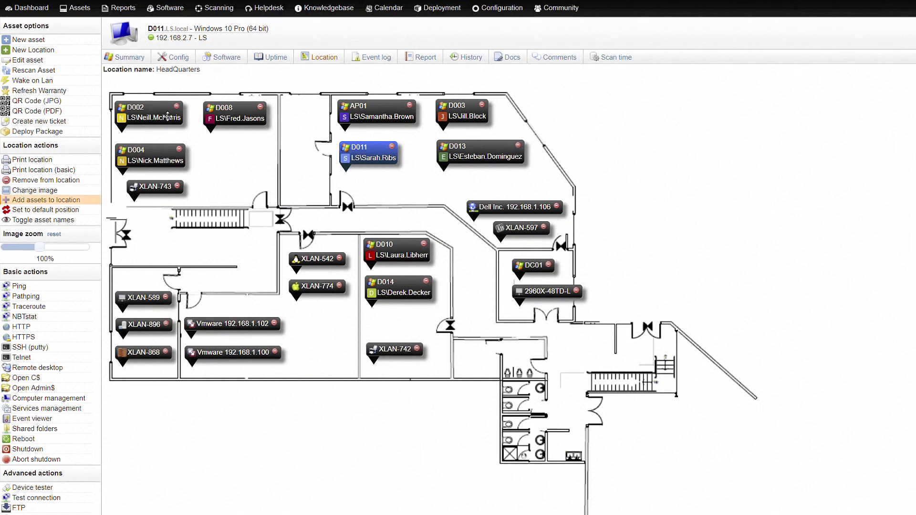
click(45, 200)
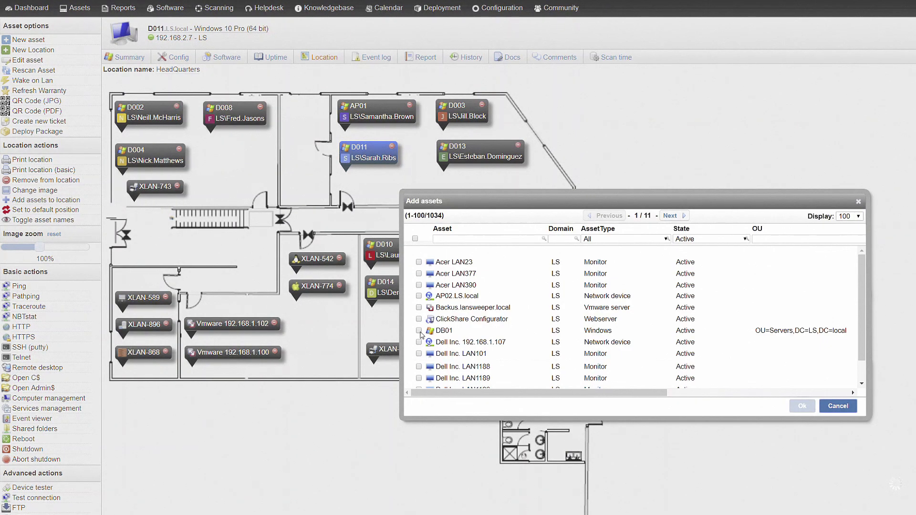
Step: Place DB01 in the top-left room beside D004 and D008 and save the location
click(800, 405)
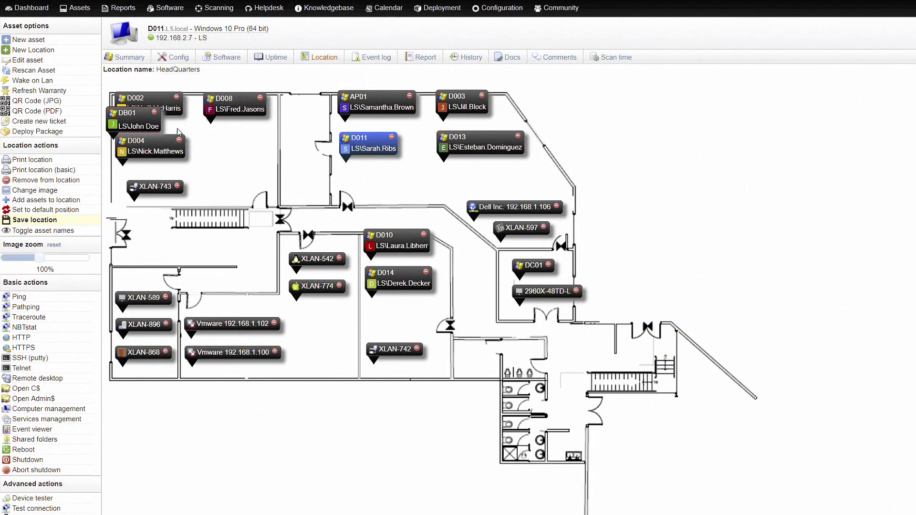
drag(135, 123, 237, 146)
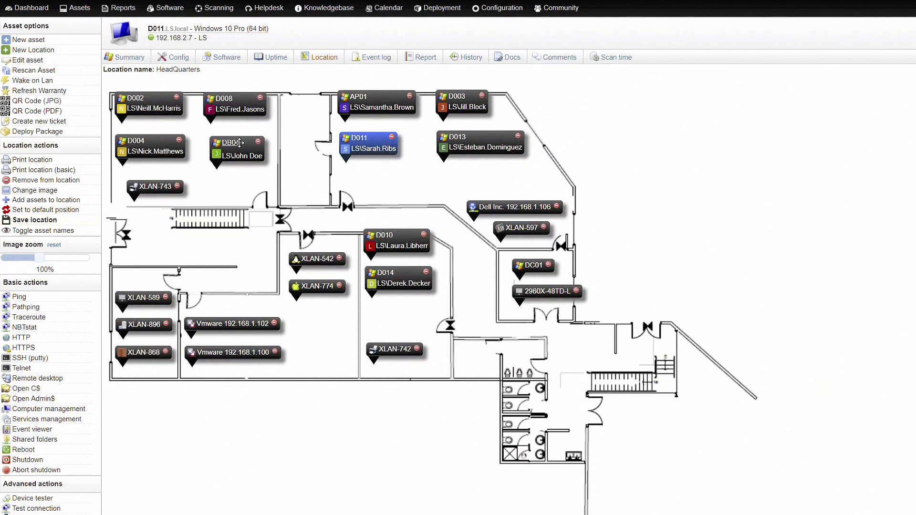
click(35, 219)
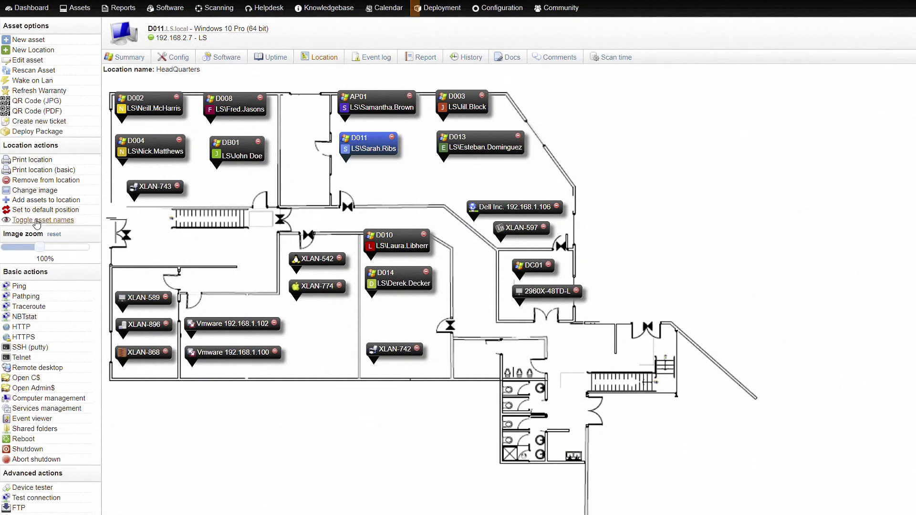
Step: Go to Deployment > Installer Packages and view the Change Computer Owner / Organization package
click(441, 7)
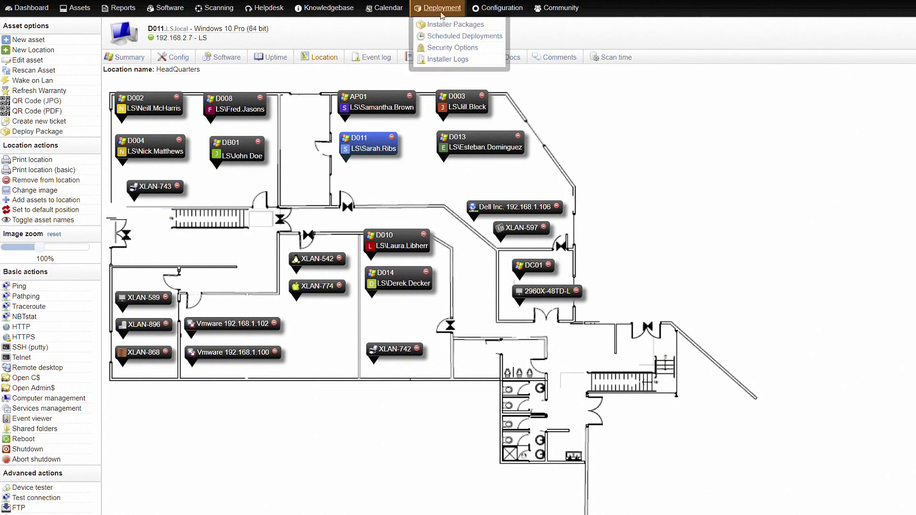
click(455, 24)
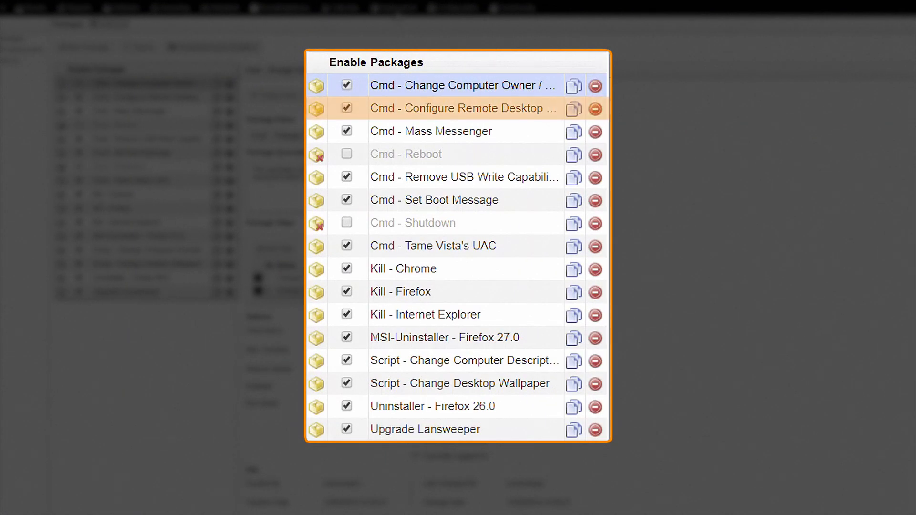
click(462, 337)
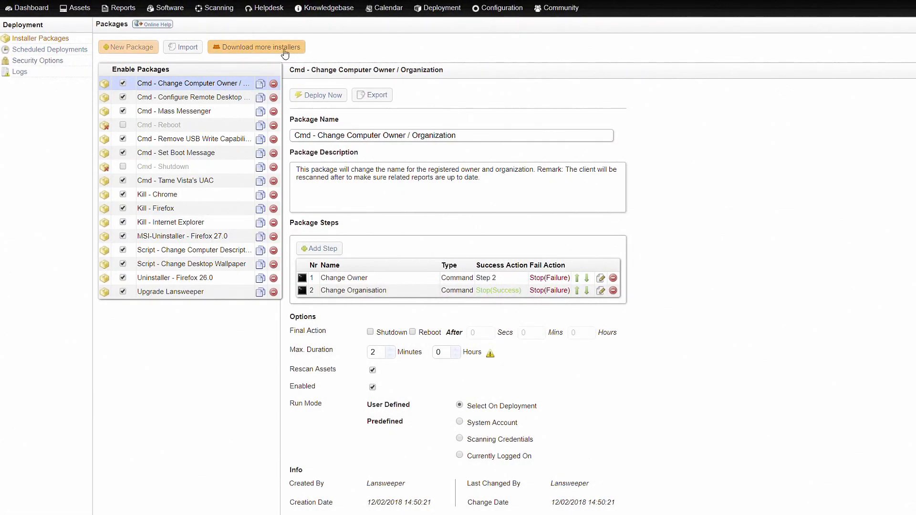
click(256, 46)
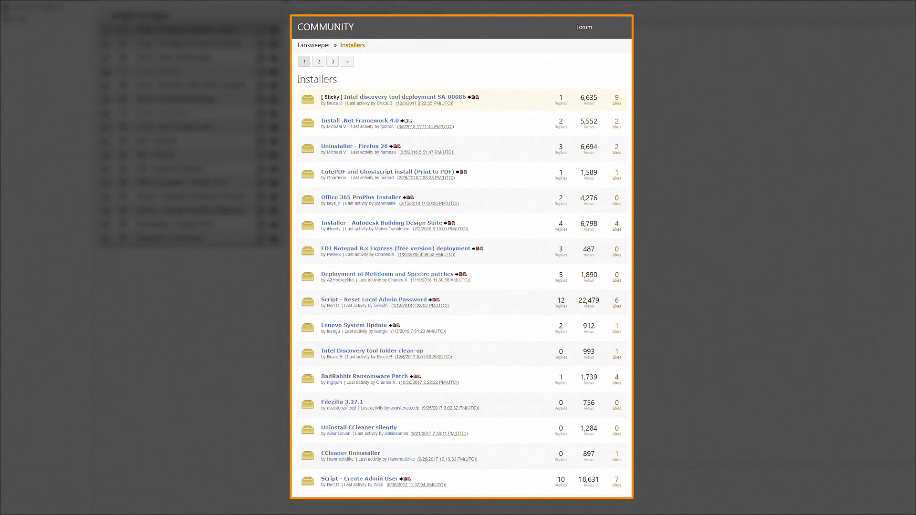
mouse_move(360, 121)
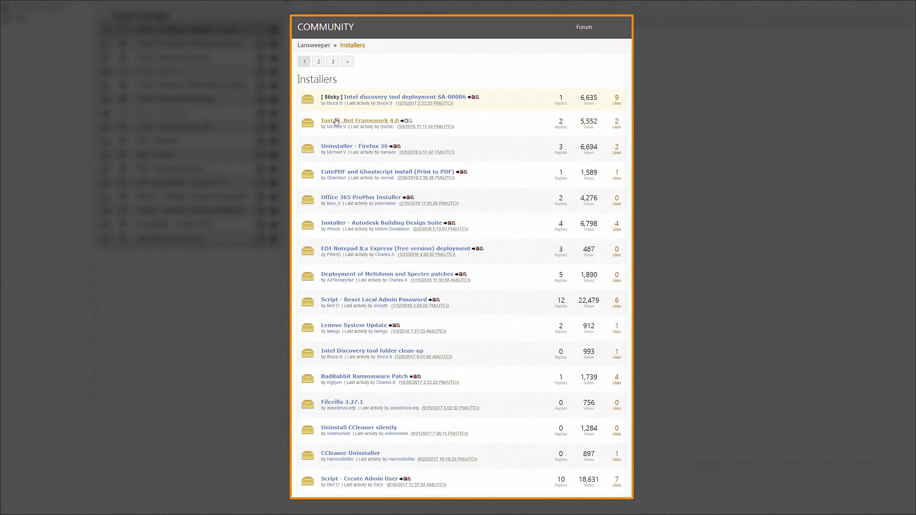
click(359, 120)
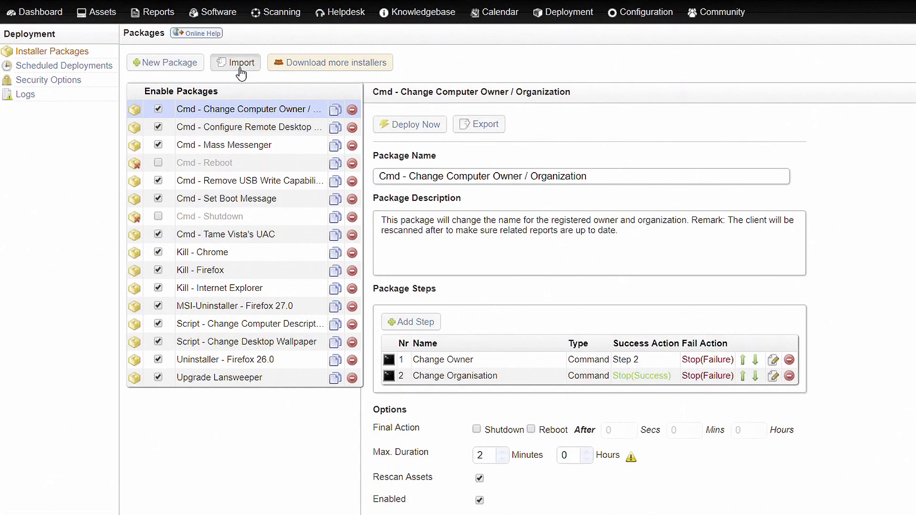
Step: Import 'Installer - .NET 4.0 Framework.xml' from Downloads into the package list
click(234, 62)
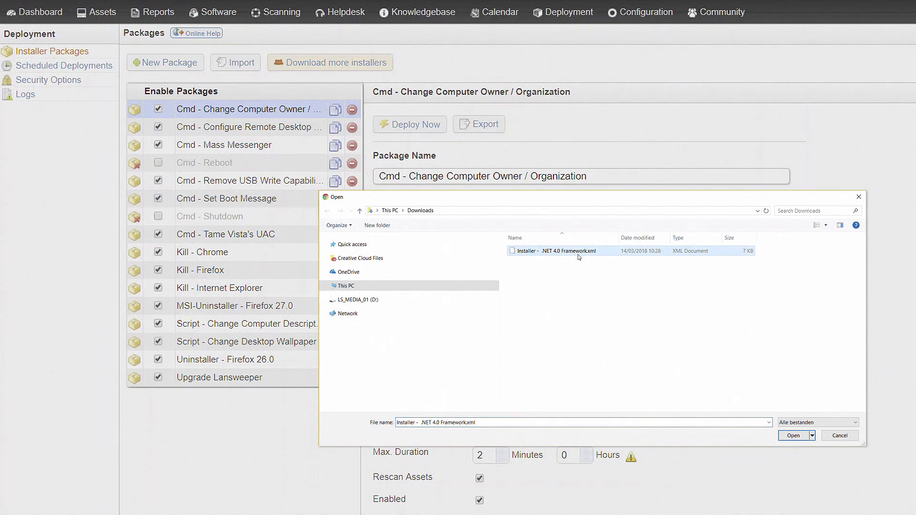
click(793, 435)
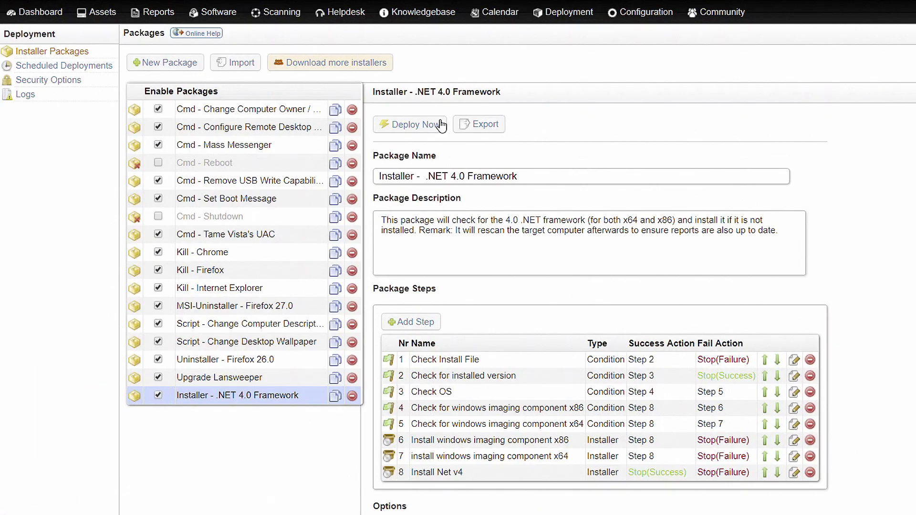
Step: Deploy the .NET 4.0 Framework package to the selected assets D006 and D007
click(410, 124)
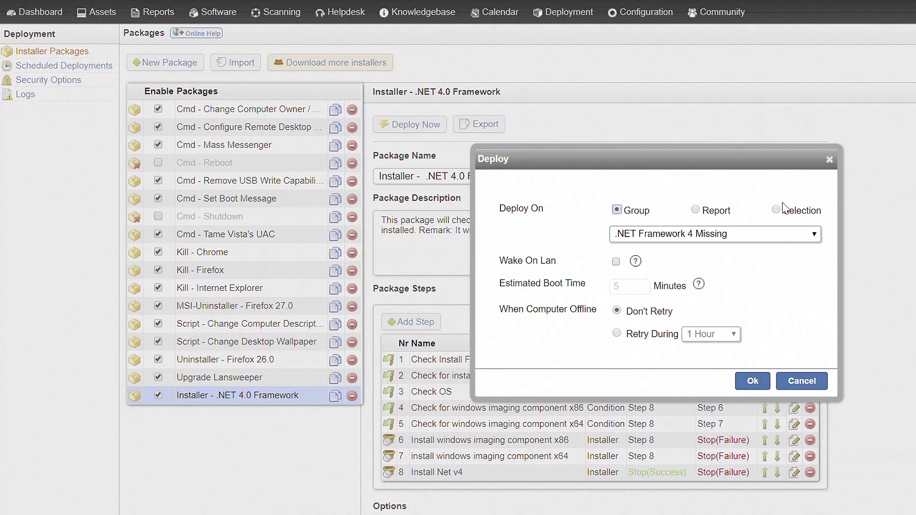
click(776, 210)
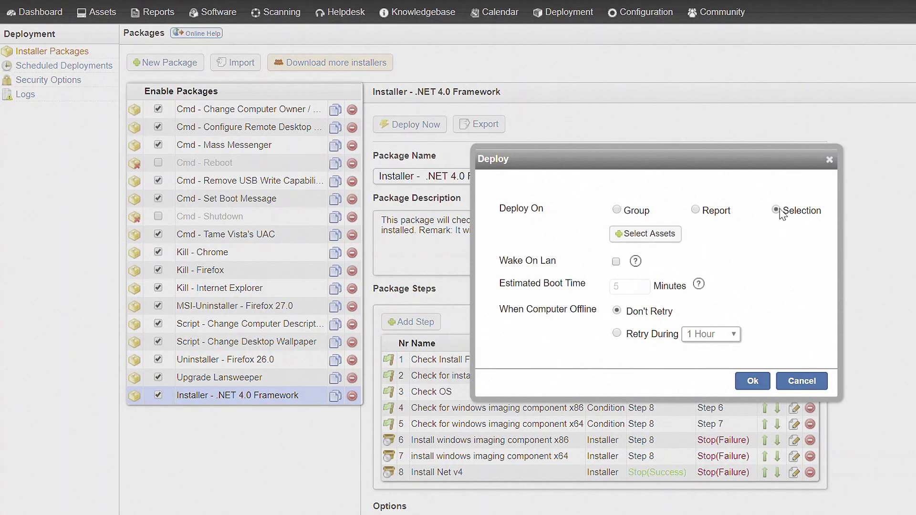
click(645, 235)
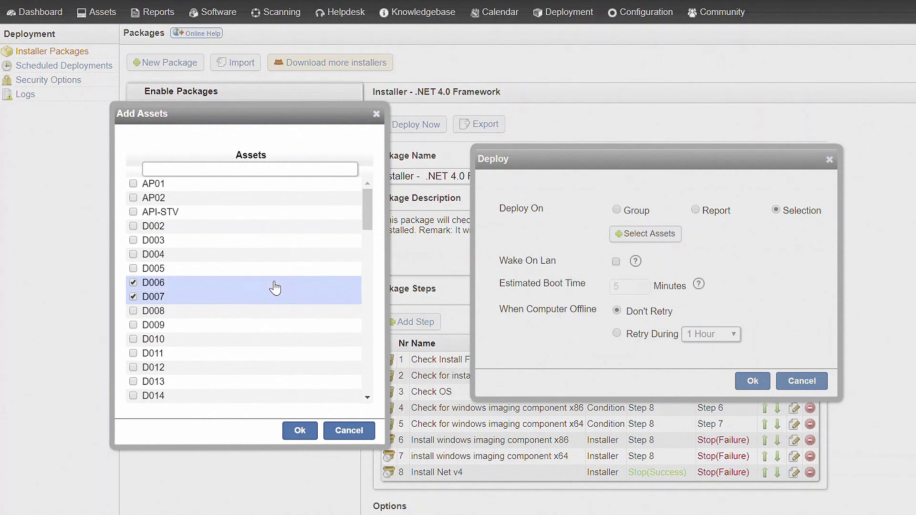
click(299, 430)
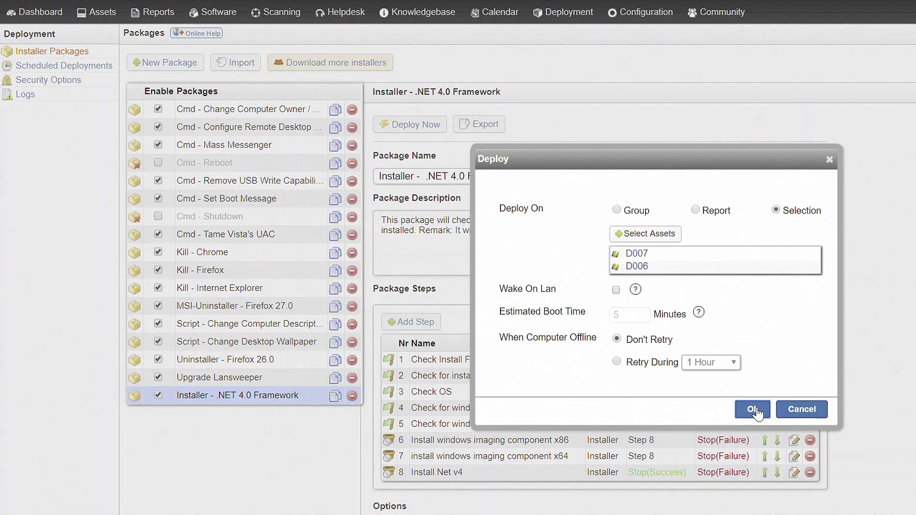